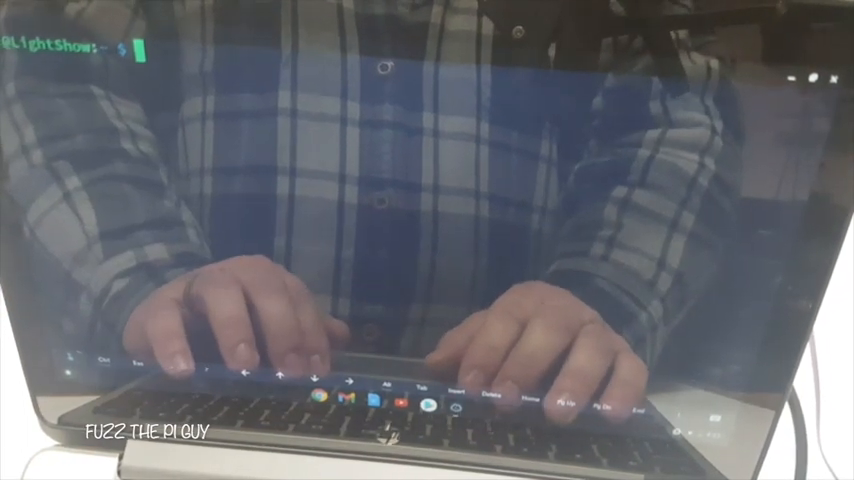
Change into lightshowpi/config, listing the folder, and open defaults.cfg in nano.
text(cd)
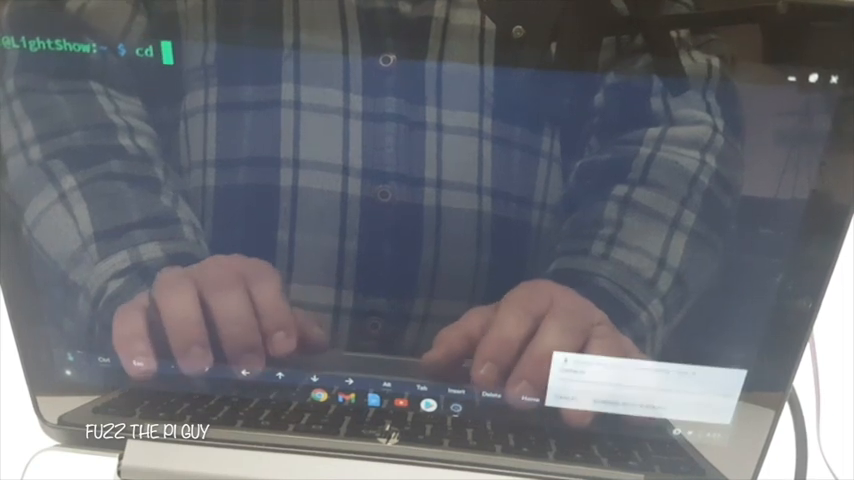
text(lightshowpi/)
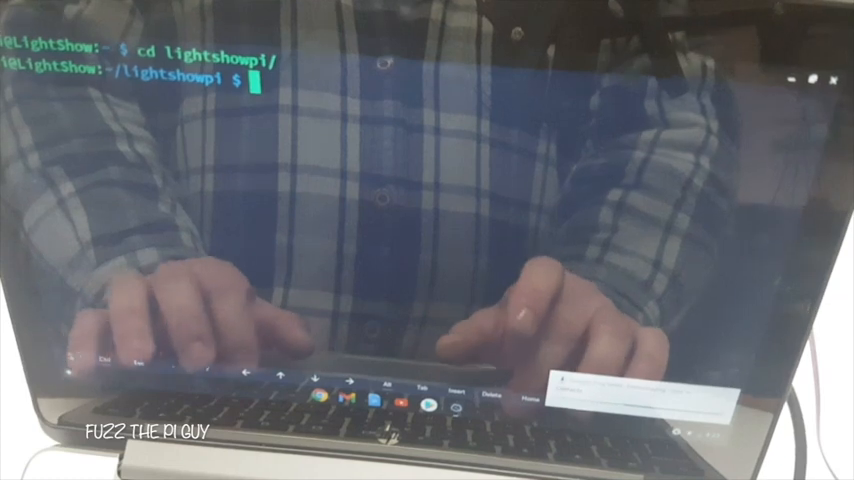
text(ls)
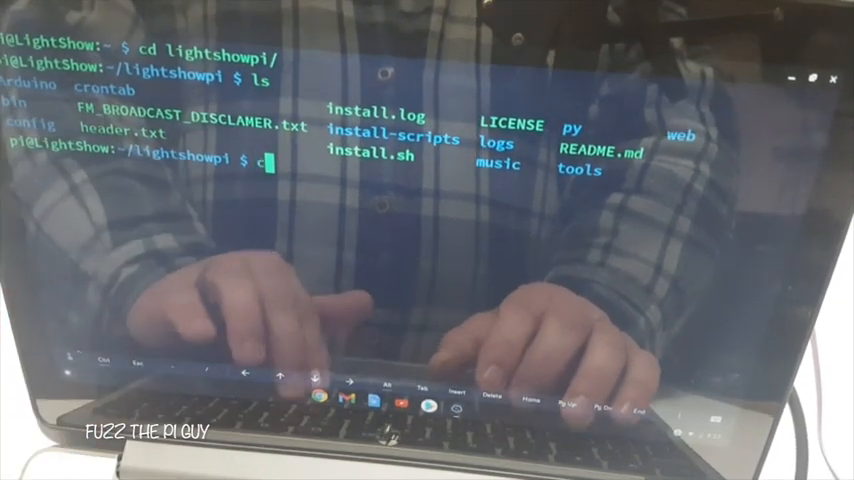
text(cd config/)
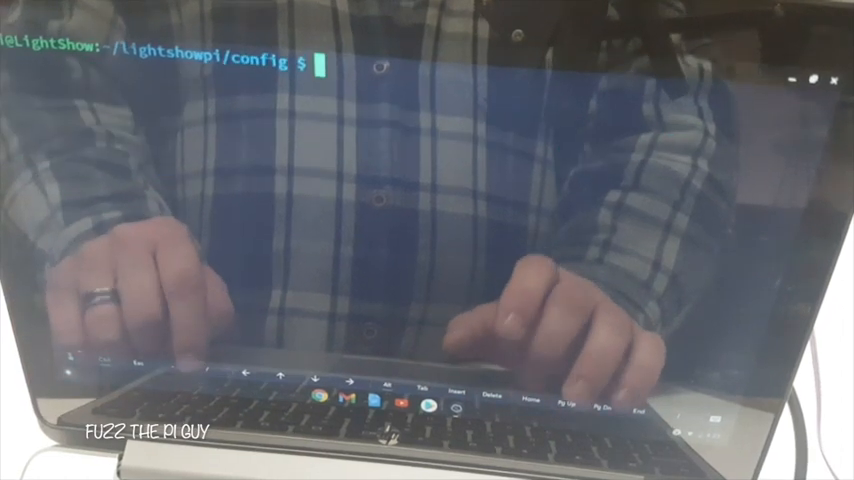
text(nano)
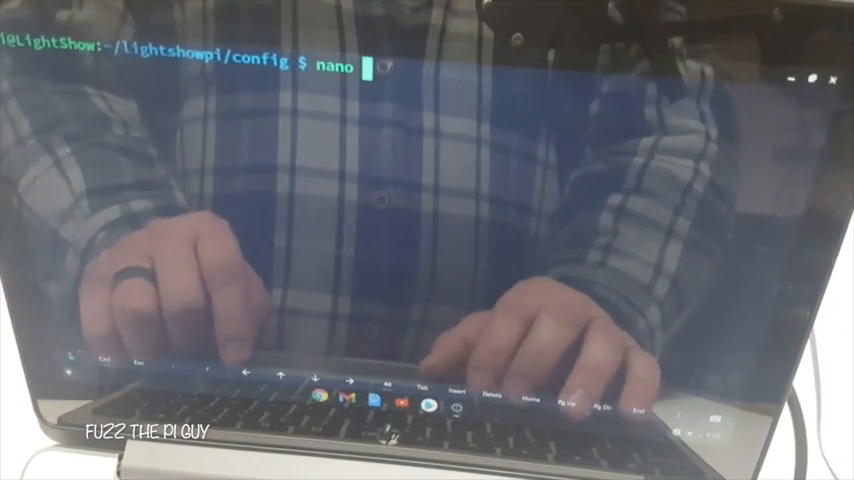
text(def)
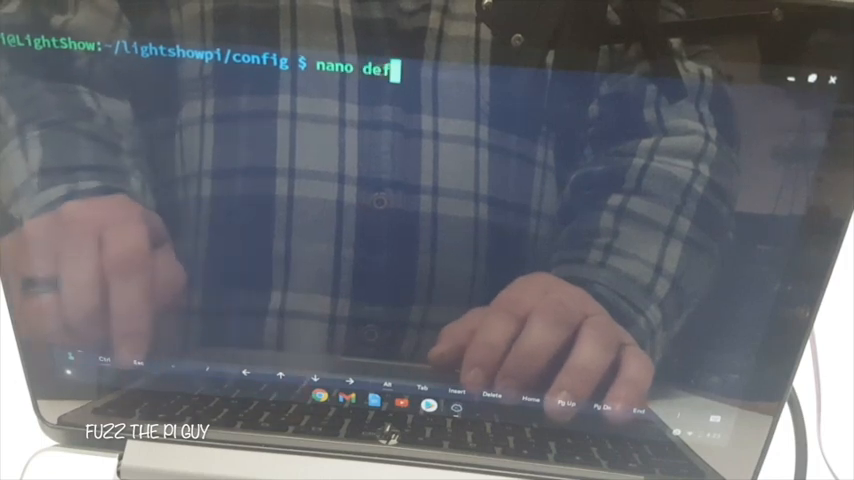
text(aults.cfg)
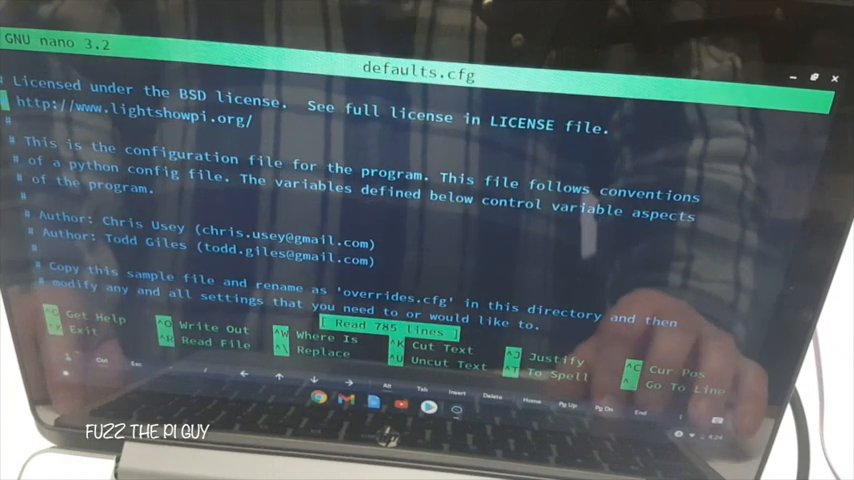
Scroll down to the gpio_pins lists in defaults.cfg, then exit nano.
scroll(down, 3)
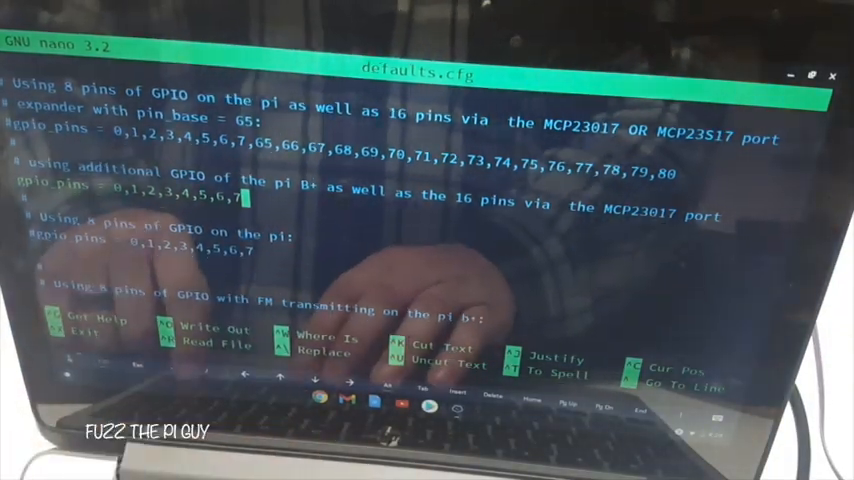
key(ctrl+x)
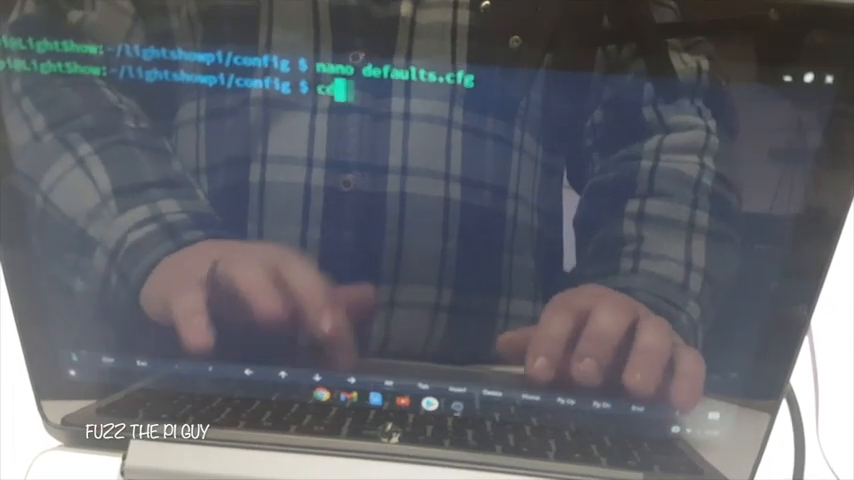
Go up to lightshowpi and enter sudo python /home/pi/lightshowpi/py/synchronized_lights.py at the prompt.
text(cd ..)
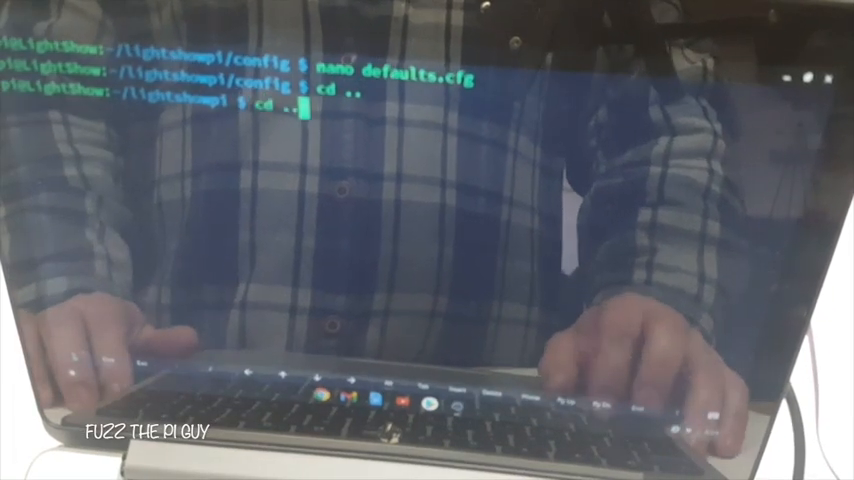
text(sudo python test.py)
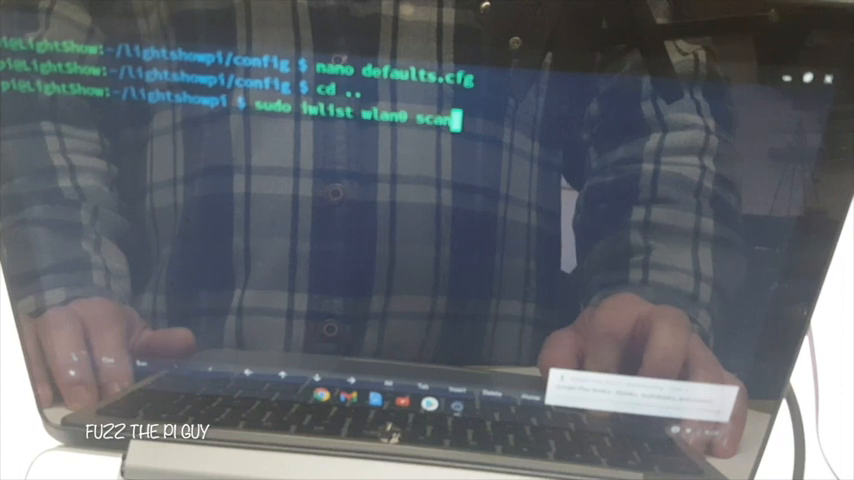
text(sudo reboot)
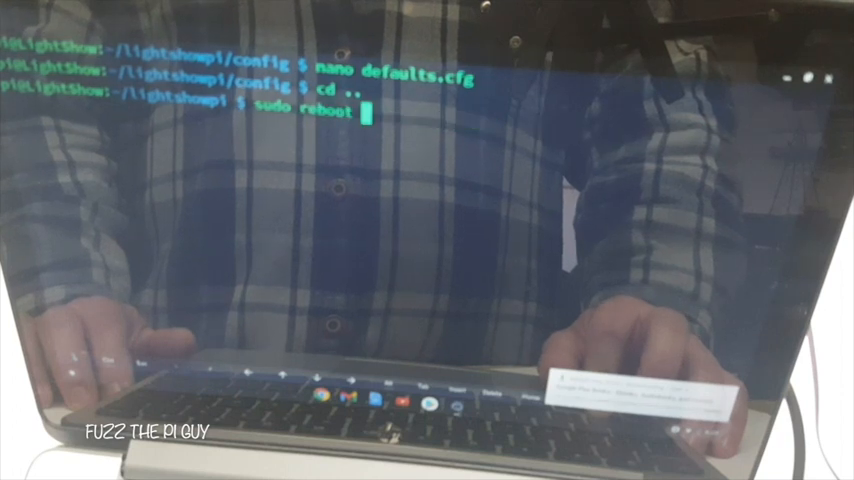
text(sudo python /home/pi/lightshowpi/py/synchronized_lights.py)
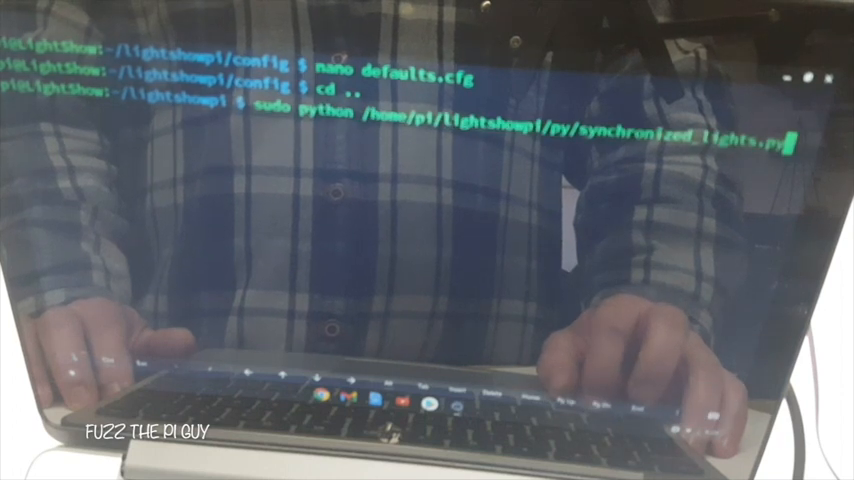